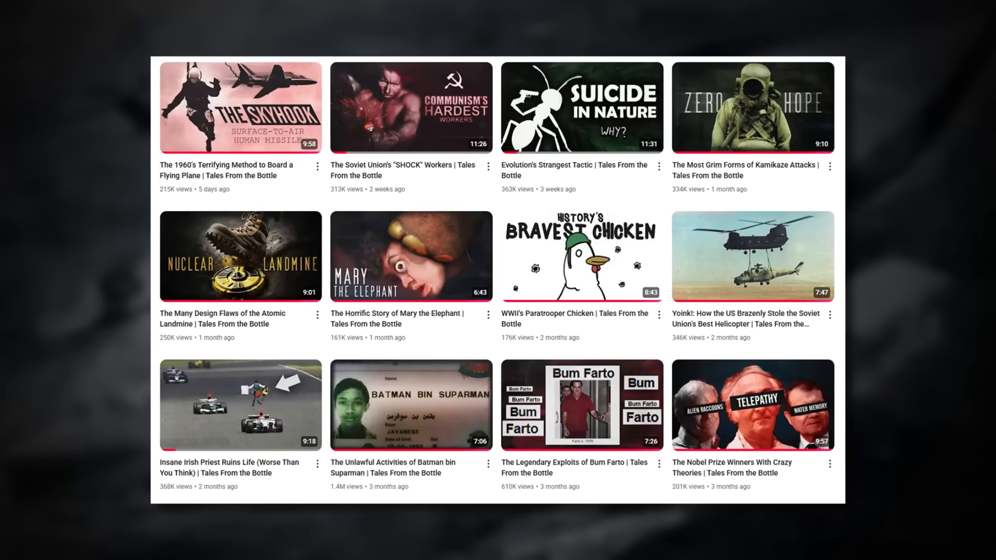
{"action": "scroll", "scroll_direction": "up", "scroll_amount": 3}
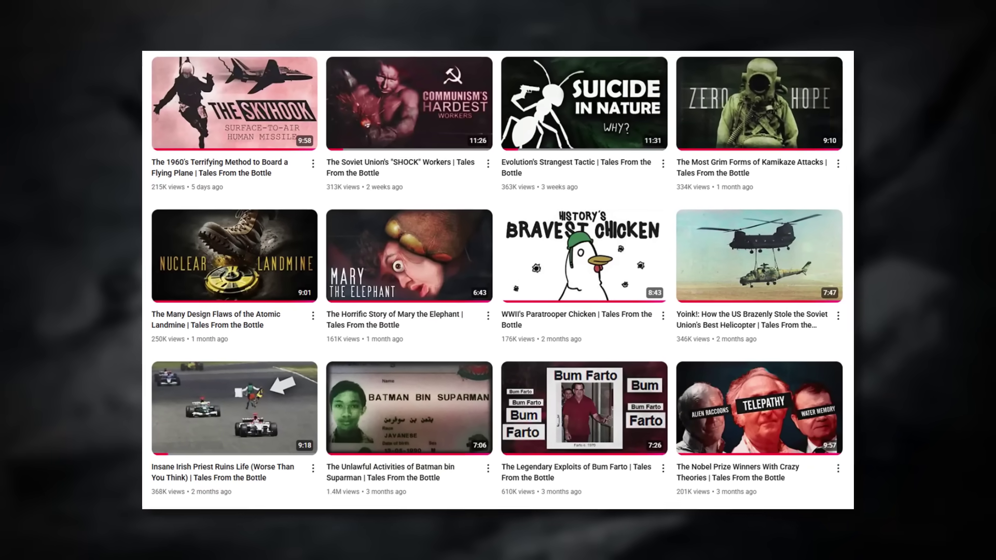
{"action": "scroll", "scroll_direction": "up", "scroll_amount": 3}
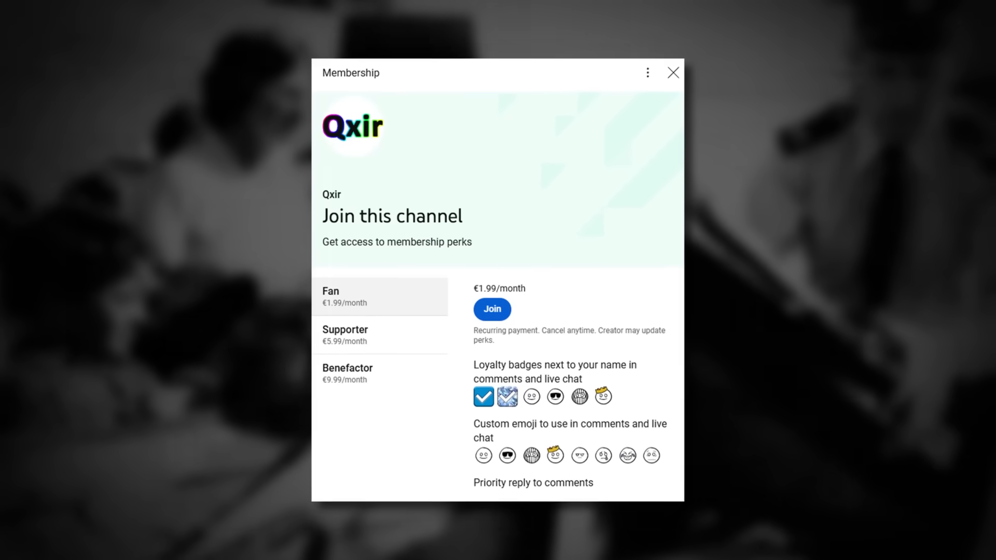
{"action": "left_click", "coordinate": [672, 72]}
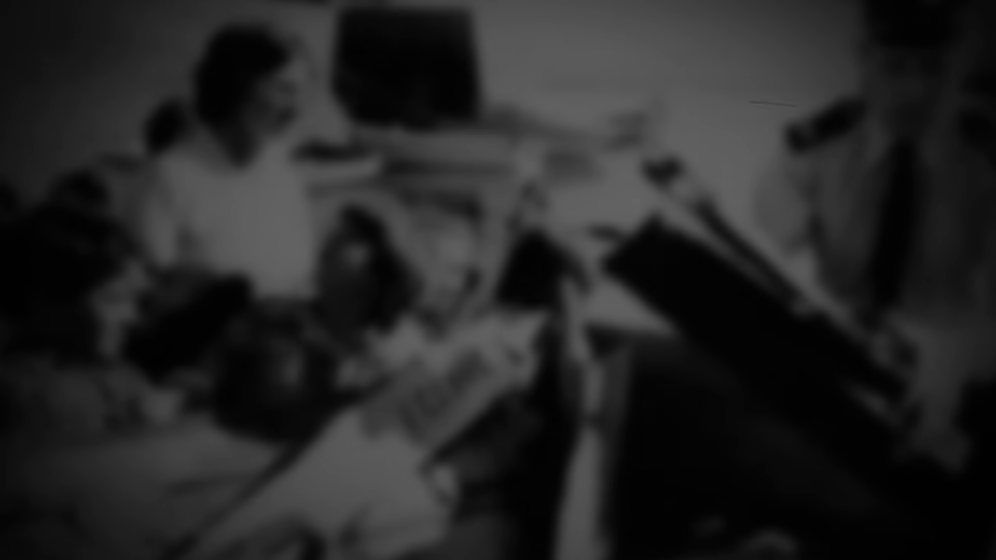